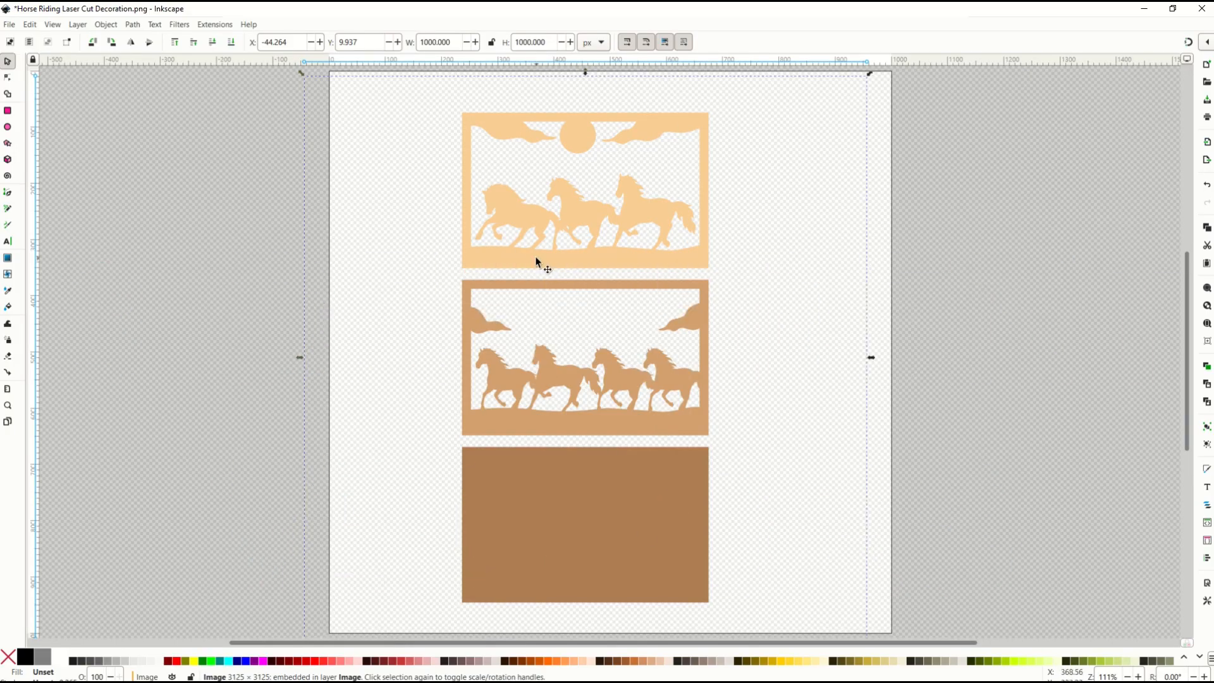
mouse_move(521, 269)
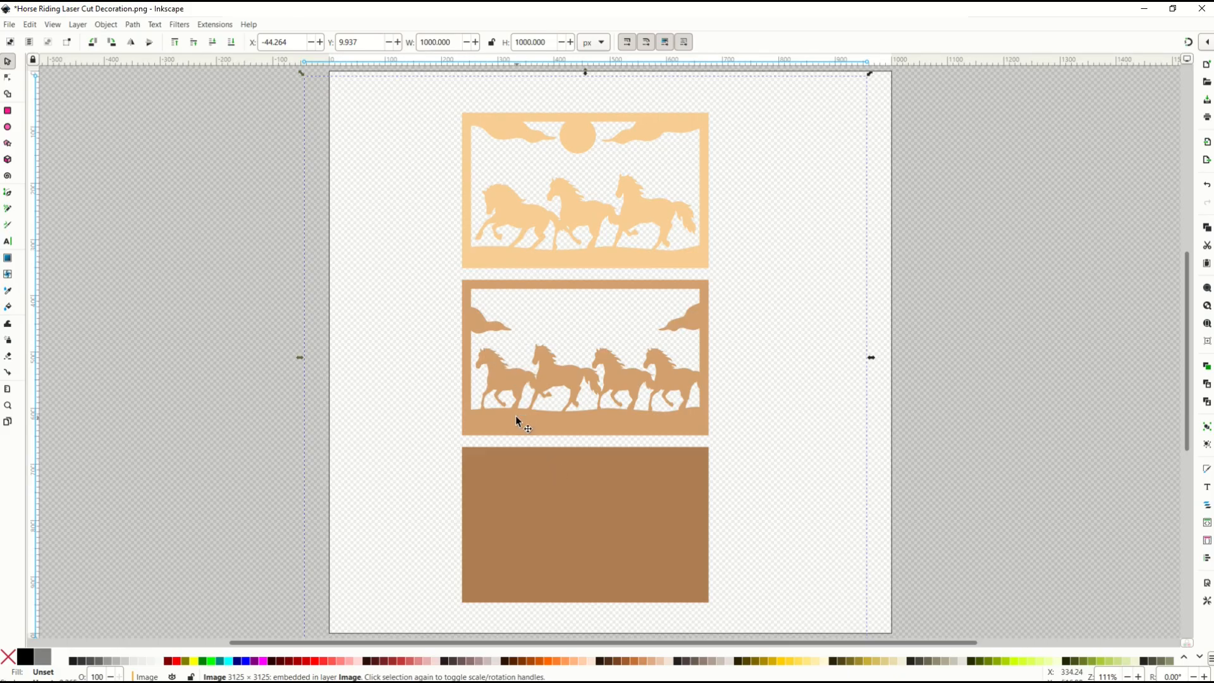
mouse_move(532, 358)
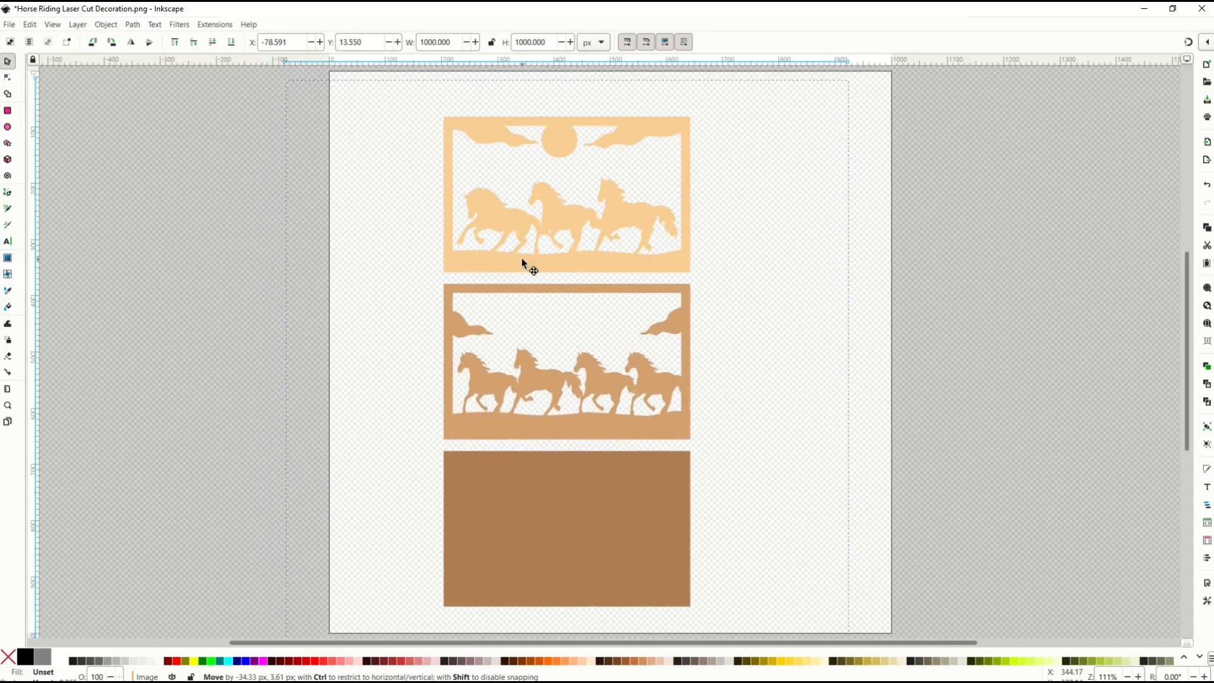
Step: Bring up the Path menu to reach Trace Bitmap for the imported horse image
click(131, 24)
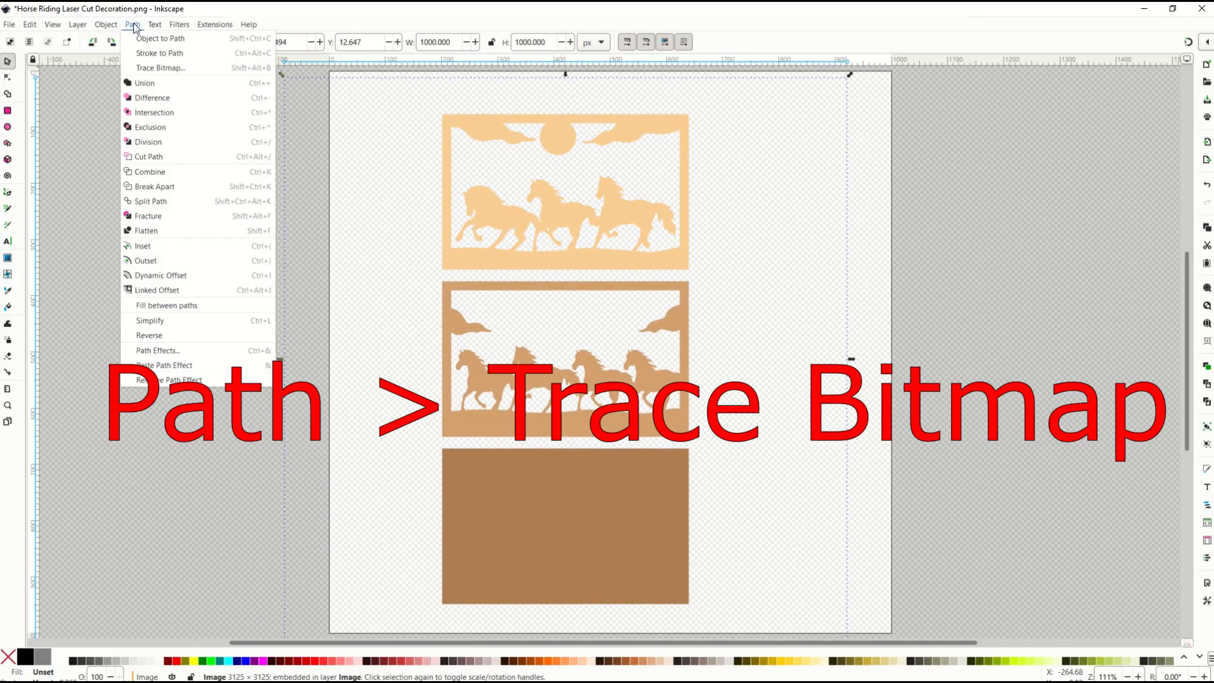
Step: In Trace Bitmap, raise the Brightness cutoff threshold to 0.800 and refresh the preview of the three panels
click(161, 67)
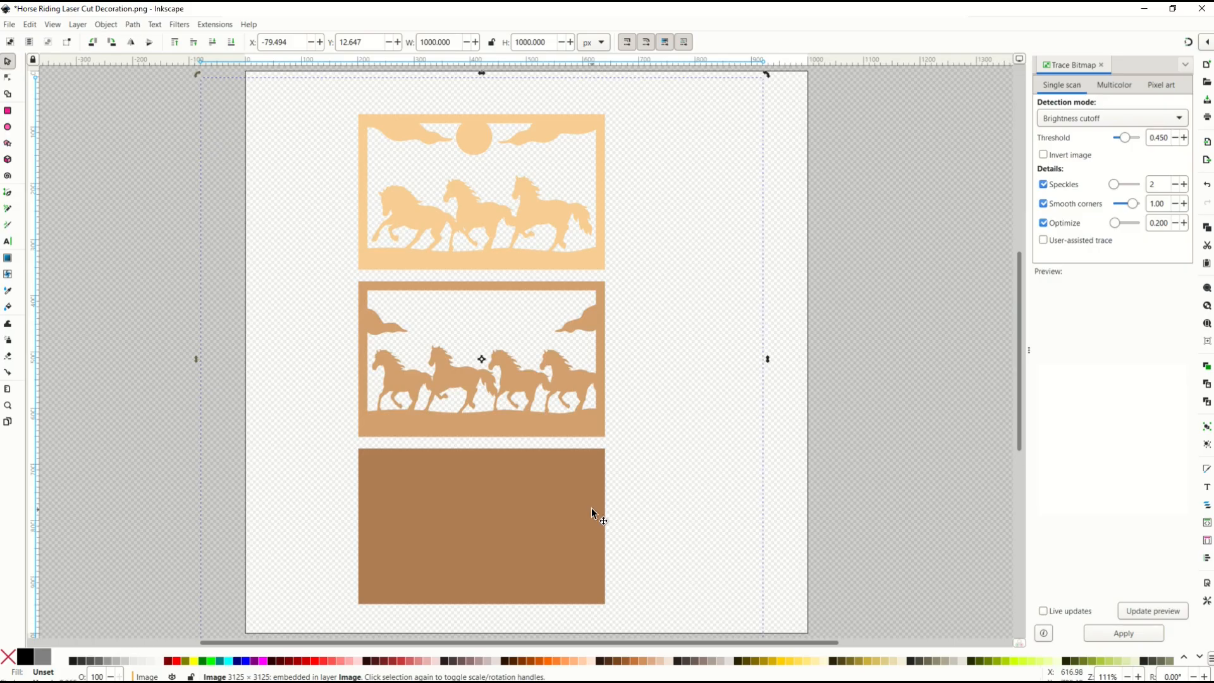
mouse_move(562, 389)
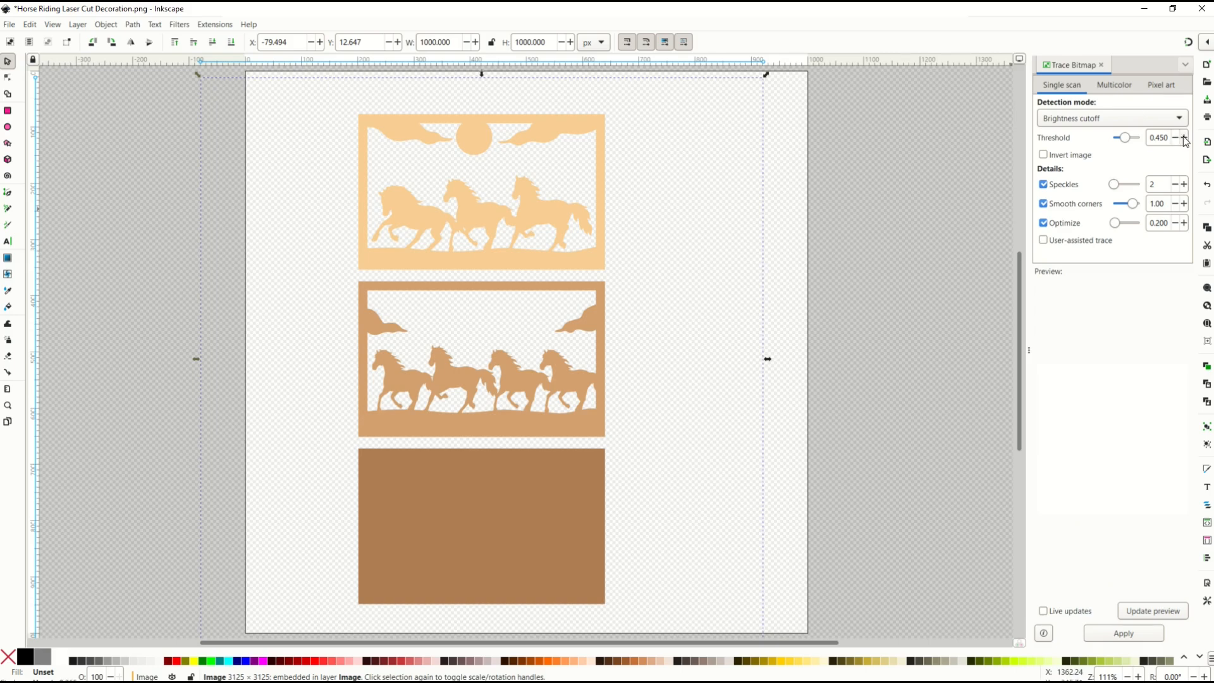
click(1184, 134)
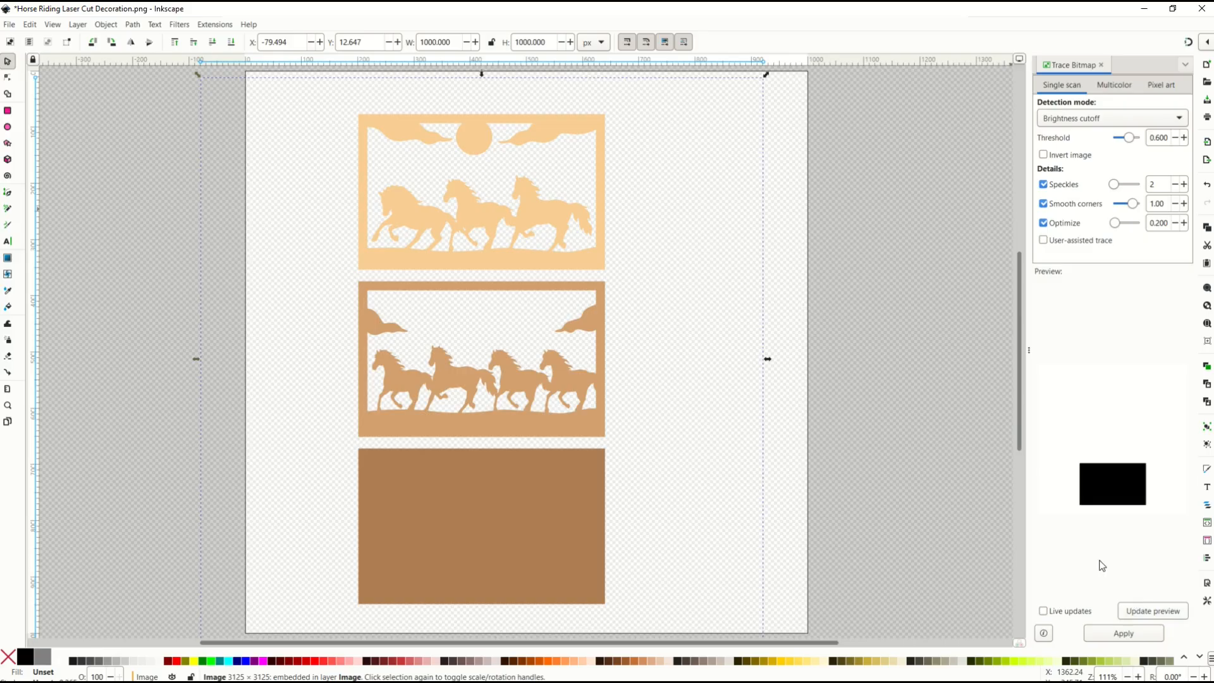
mouse_move(383, 533)
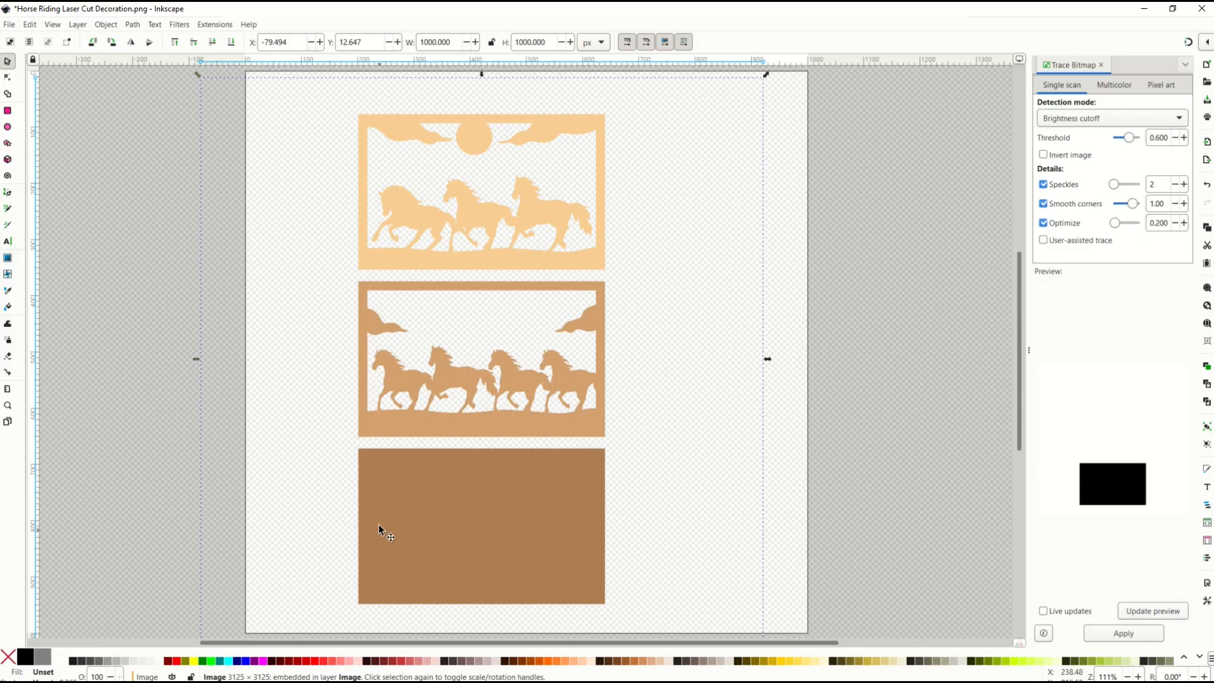
mouse_move(1070, 386)
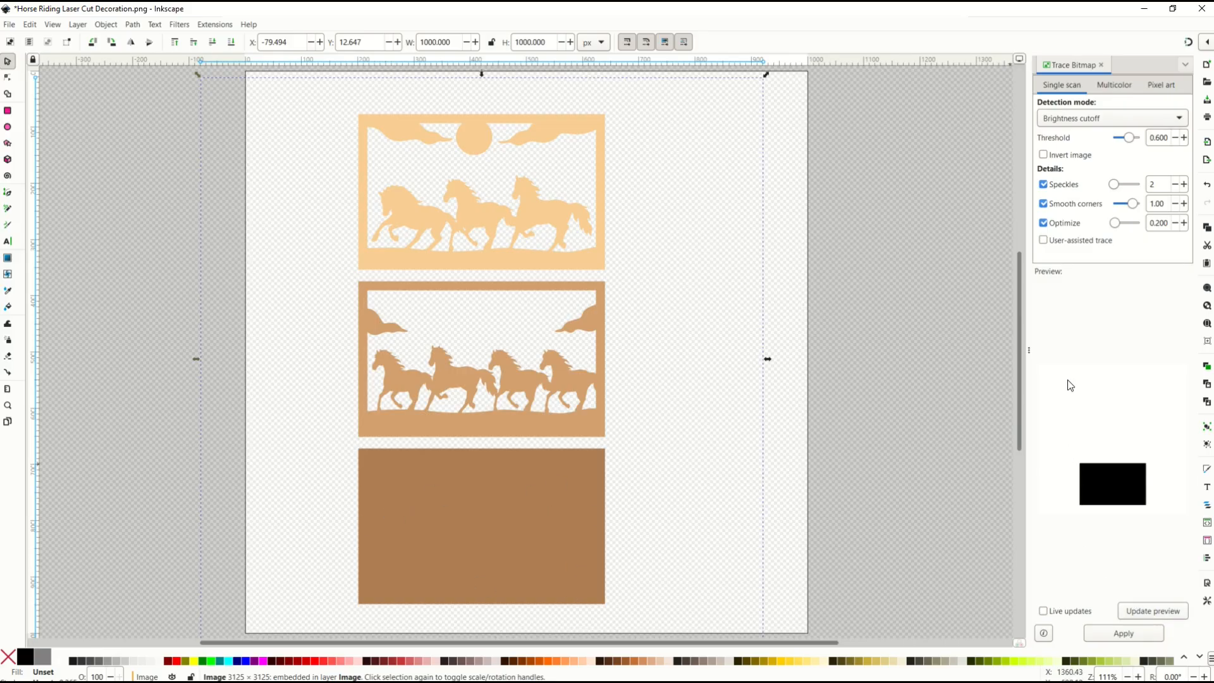
click(1185, 137)
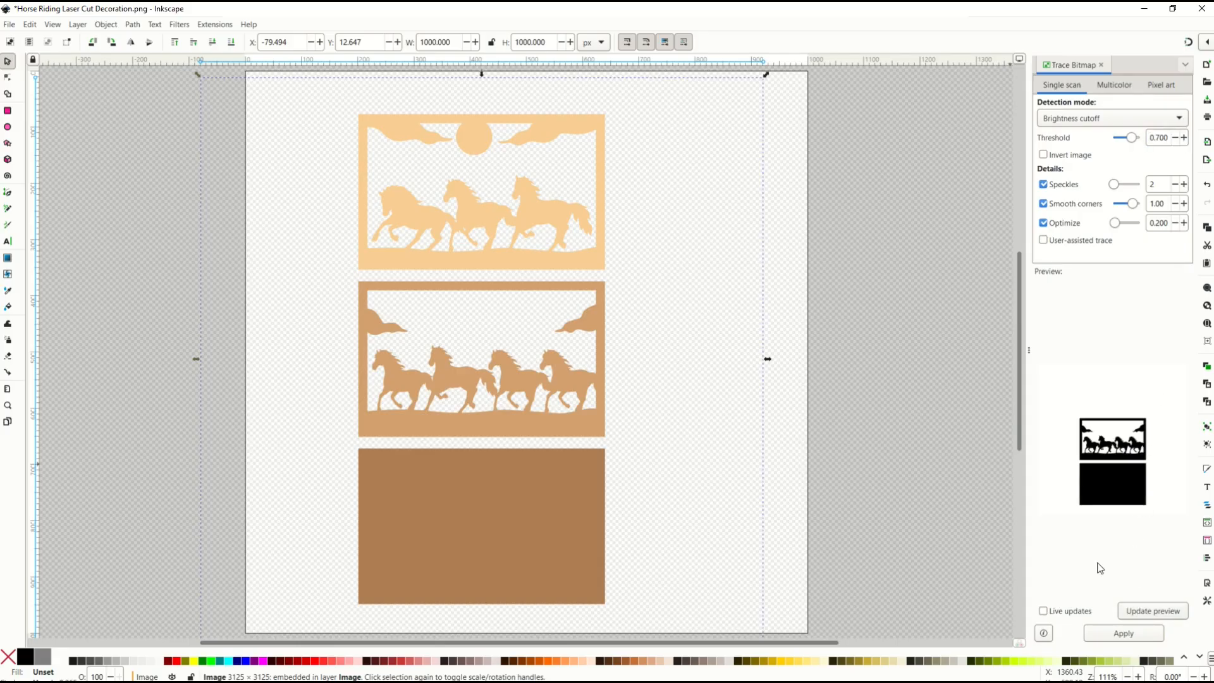
click(1183, 137)
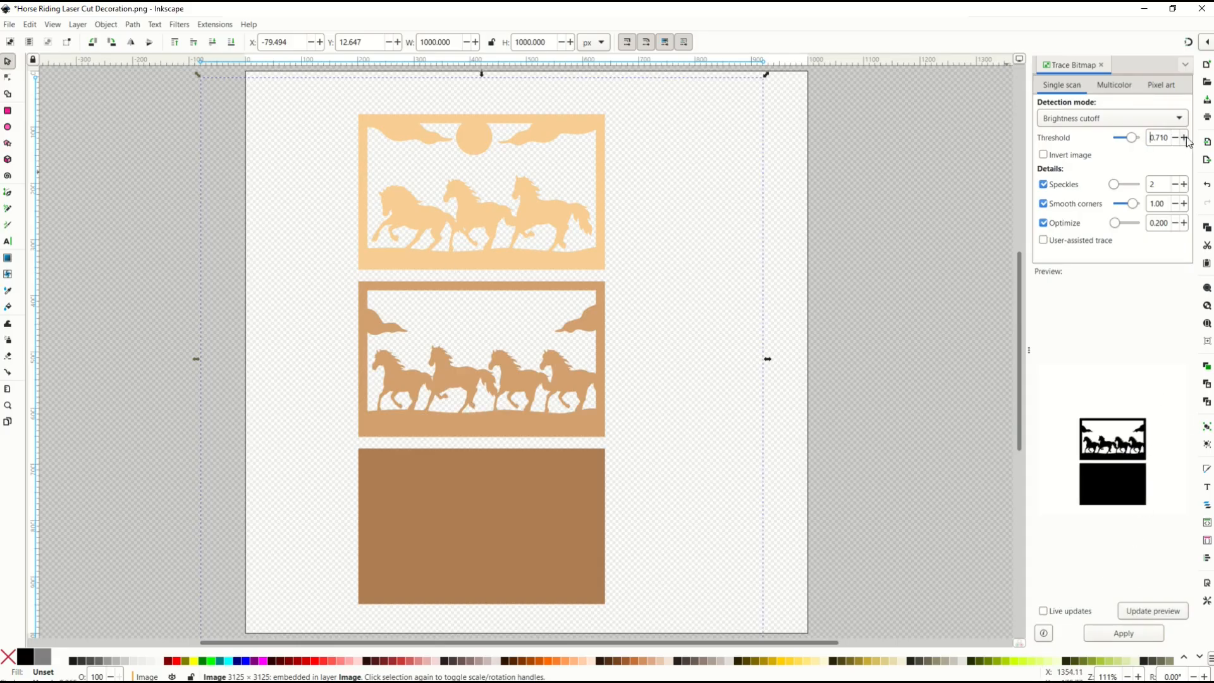
click(1184, 136)
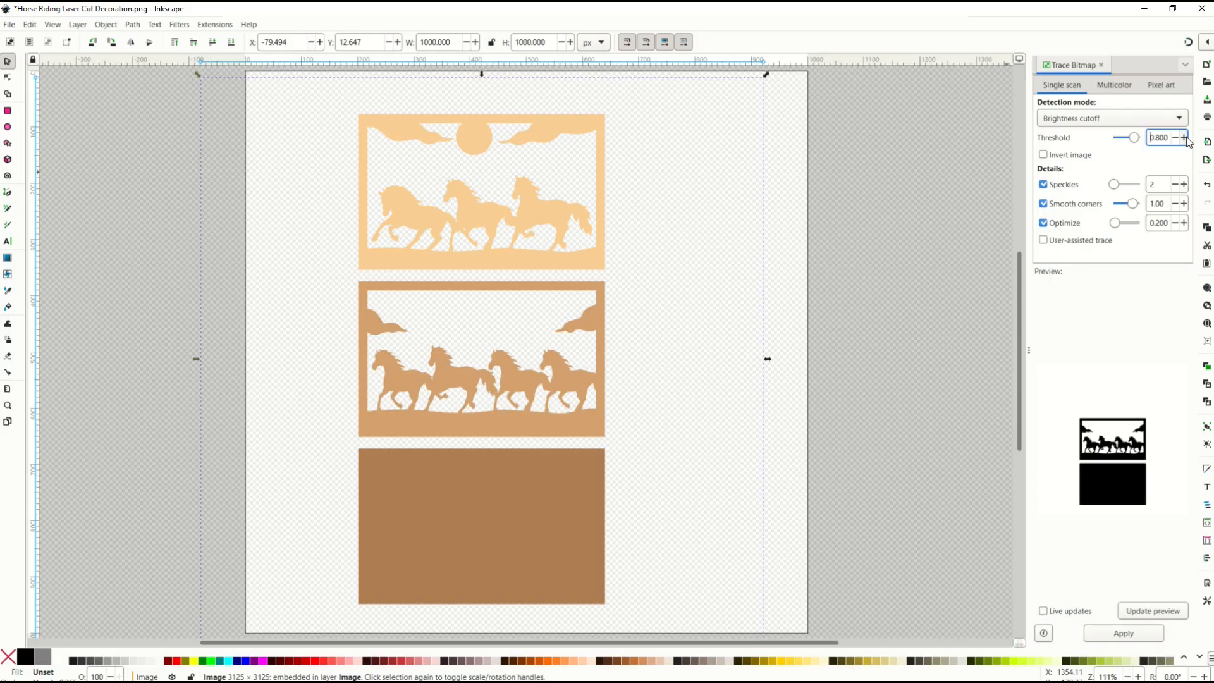
click(1151, 611)
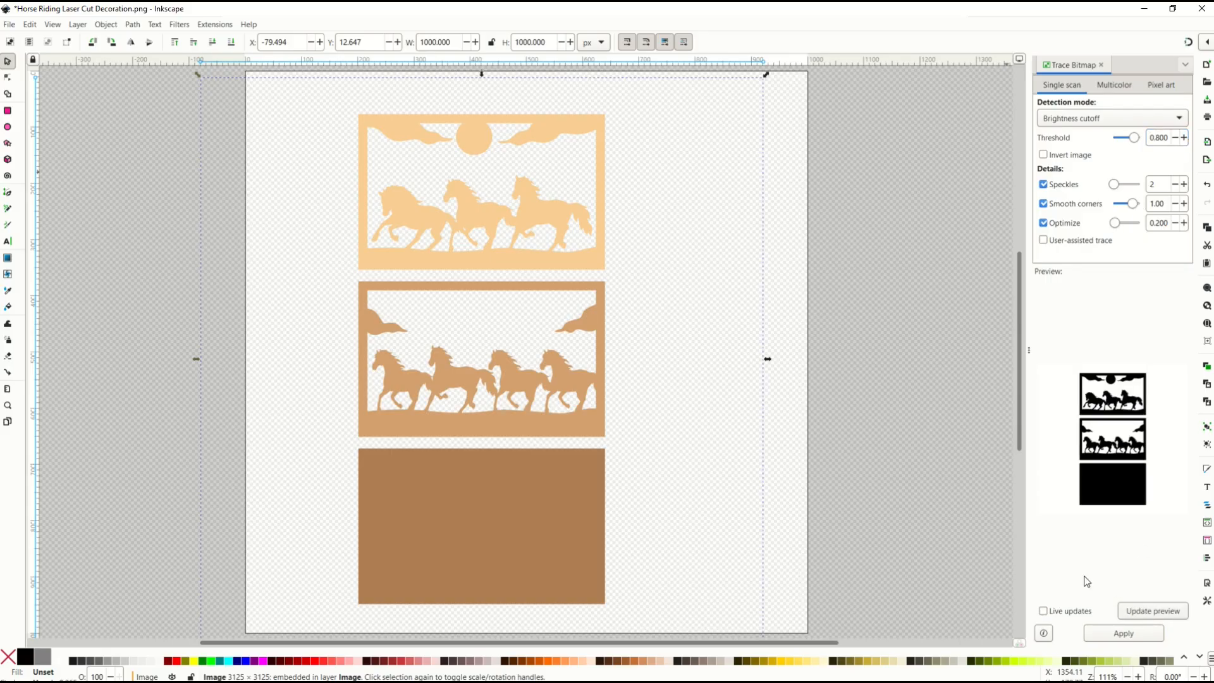
mouse_move(1129, 543)
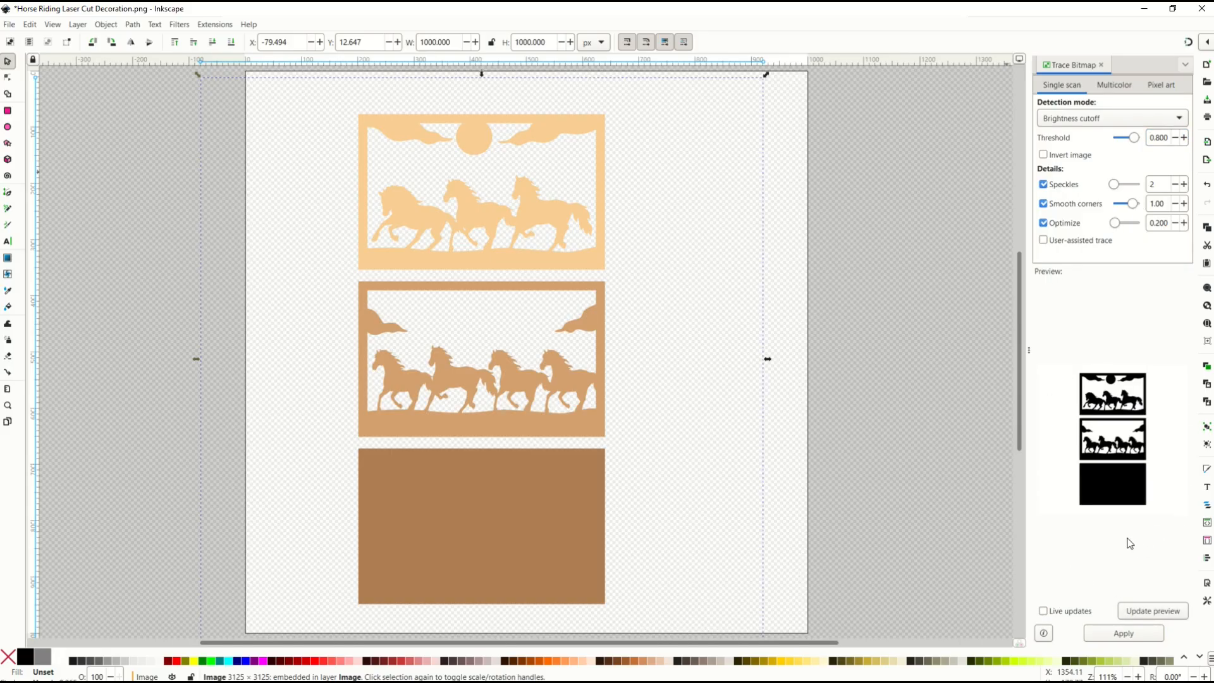
mouse_move(1118, 474)
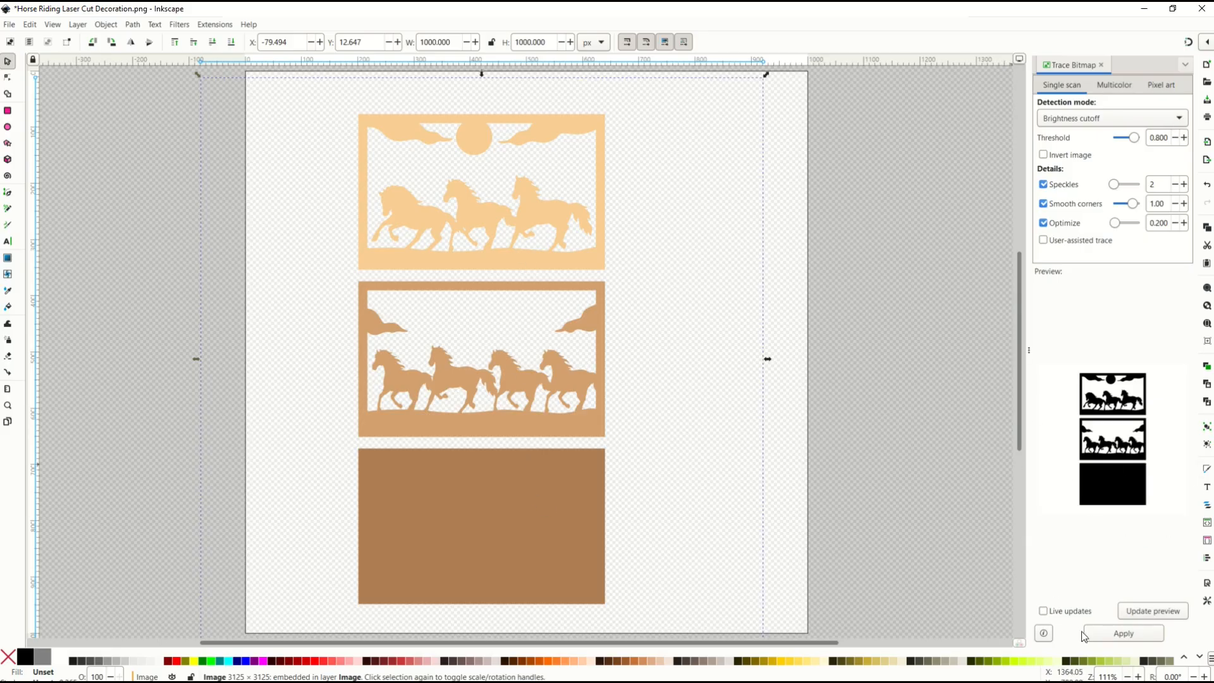
Step: Apply the trace and move the black vector copy to the right of the PNG
click(1122, 633)
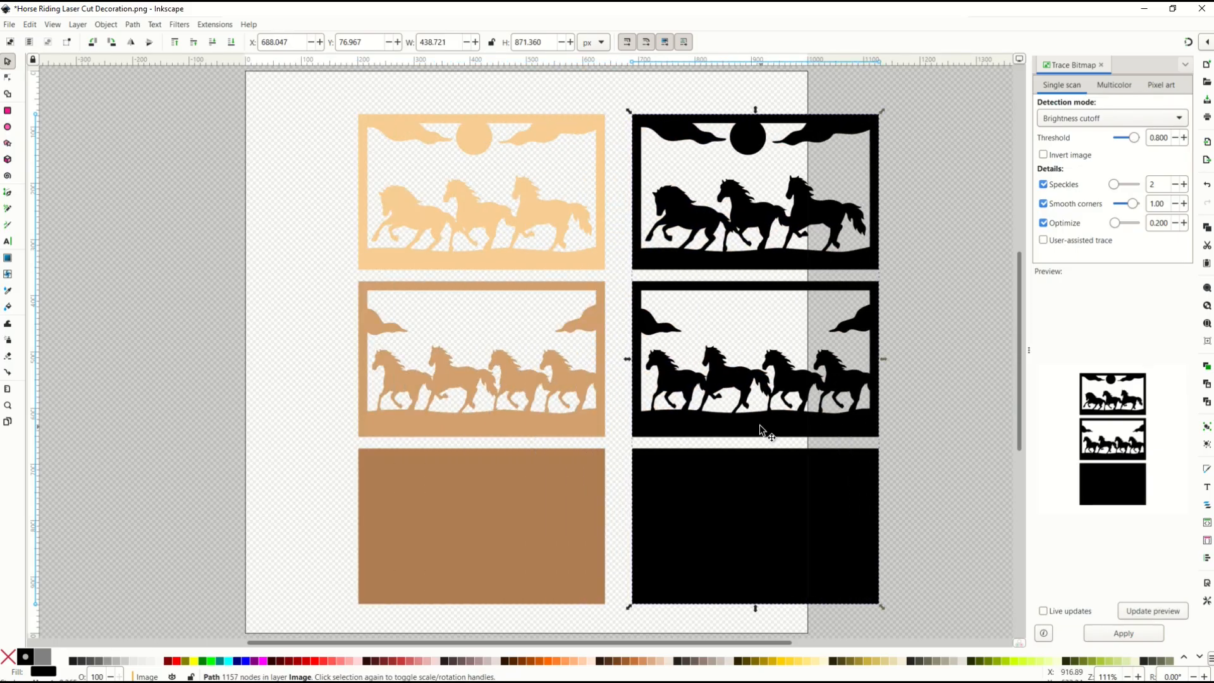
mouse_move(409, 238)
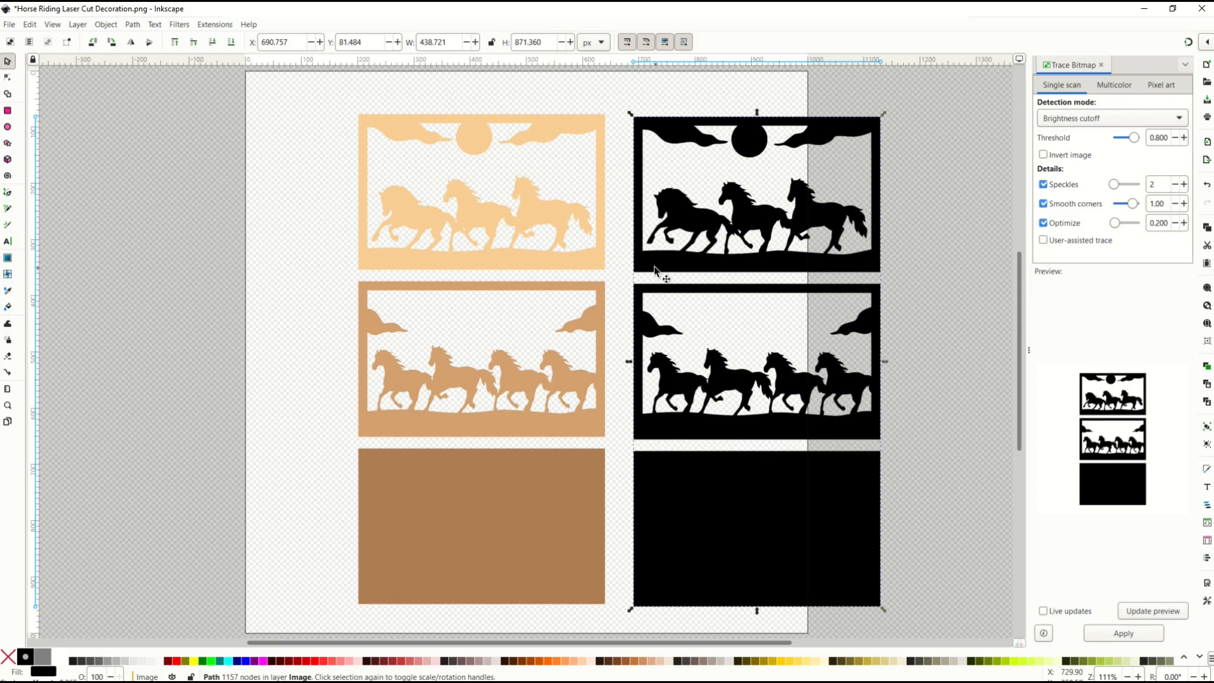
mouse_move(7, 101)
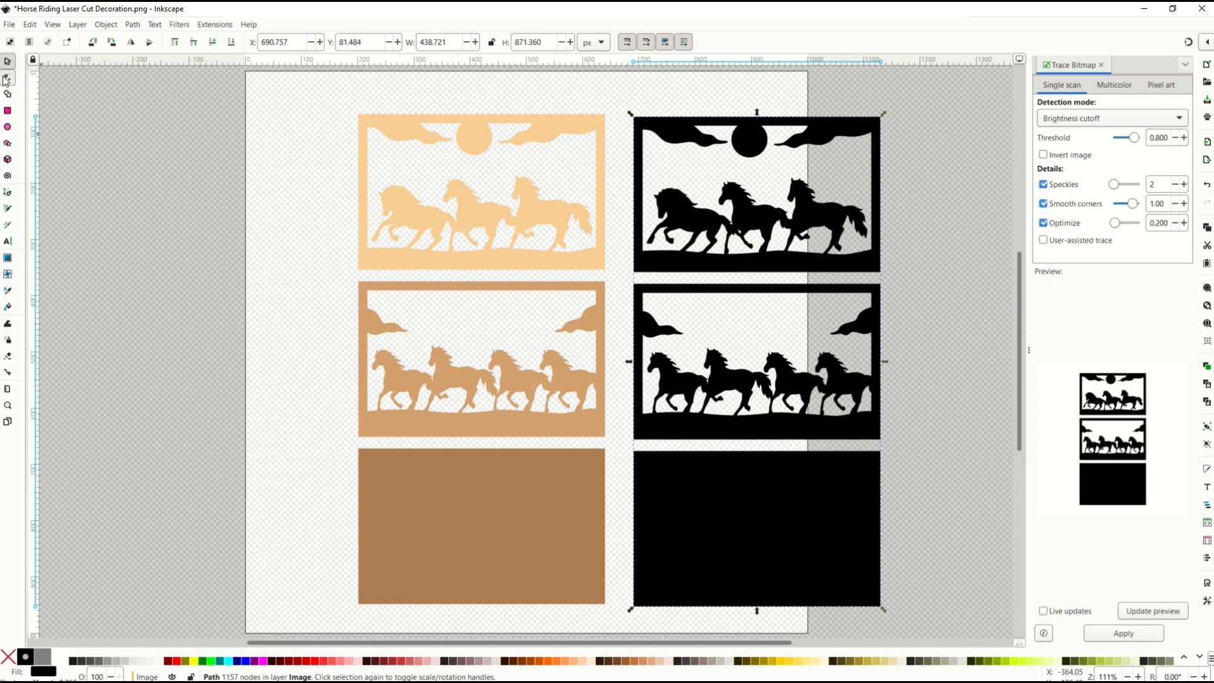
click(8, 77)
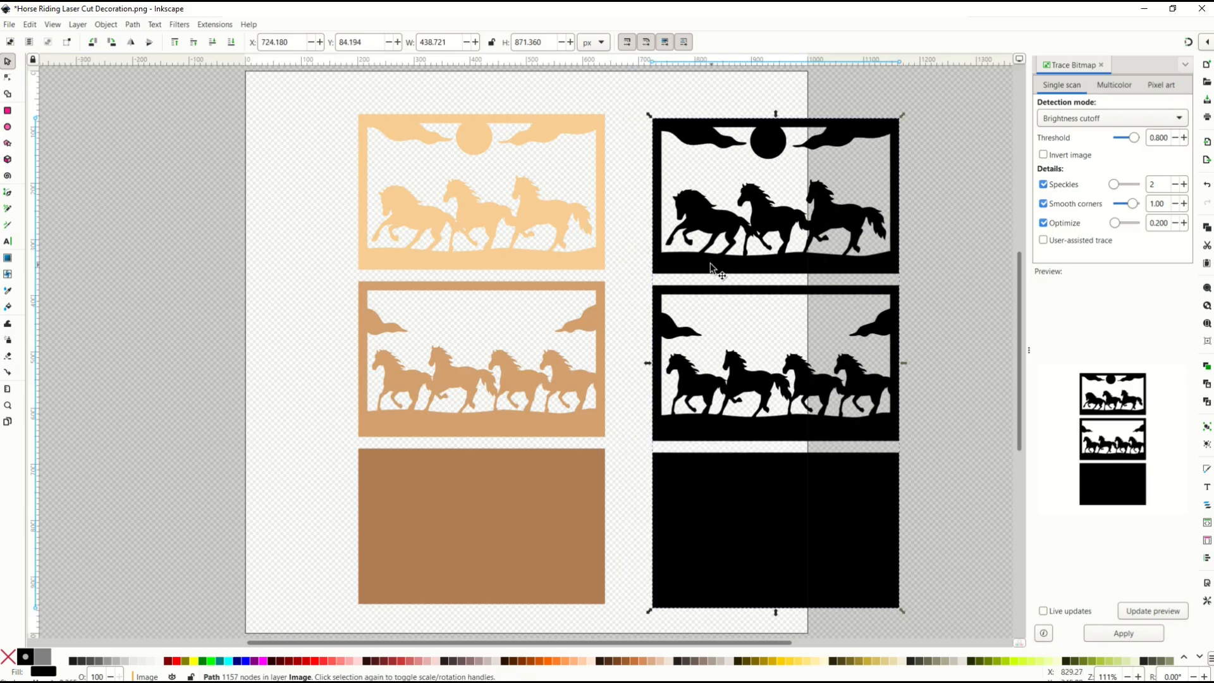
mouse_move(438, 507)
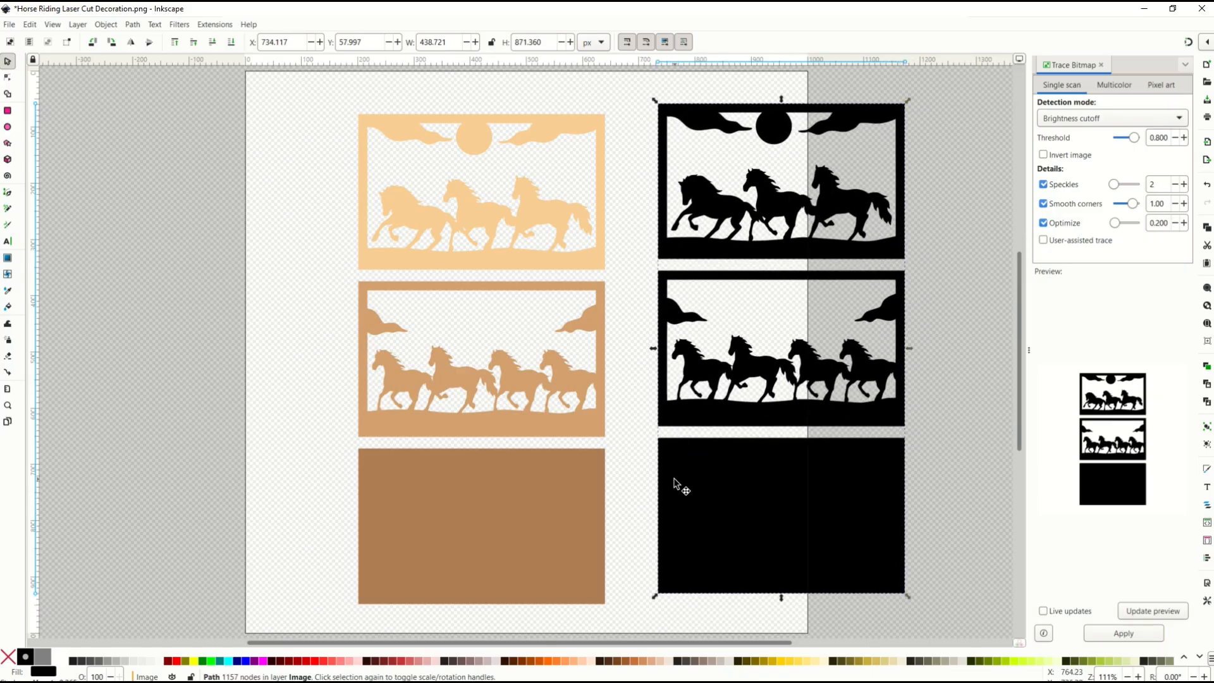
mouse_move(626, 471)
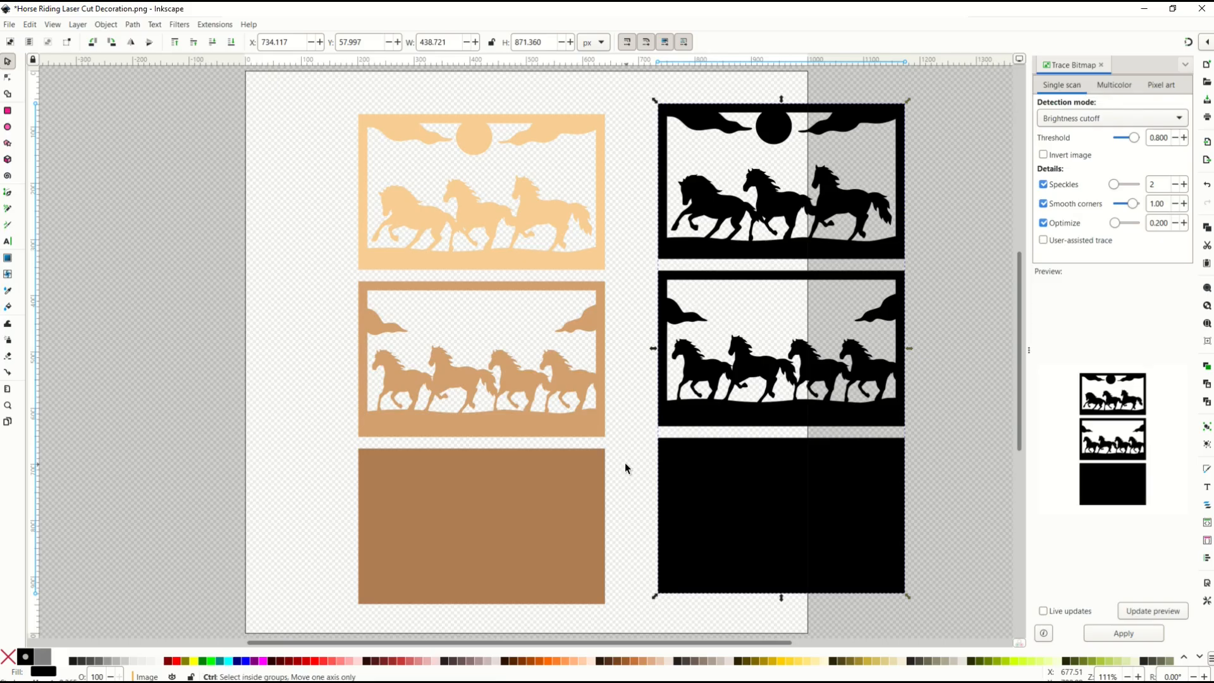
Step: Break the trace apart and arrange the three black panels in a column left of the PNG
key(ctrl+v)
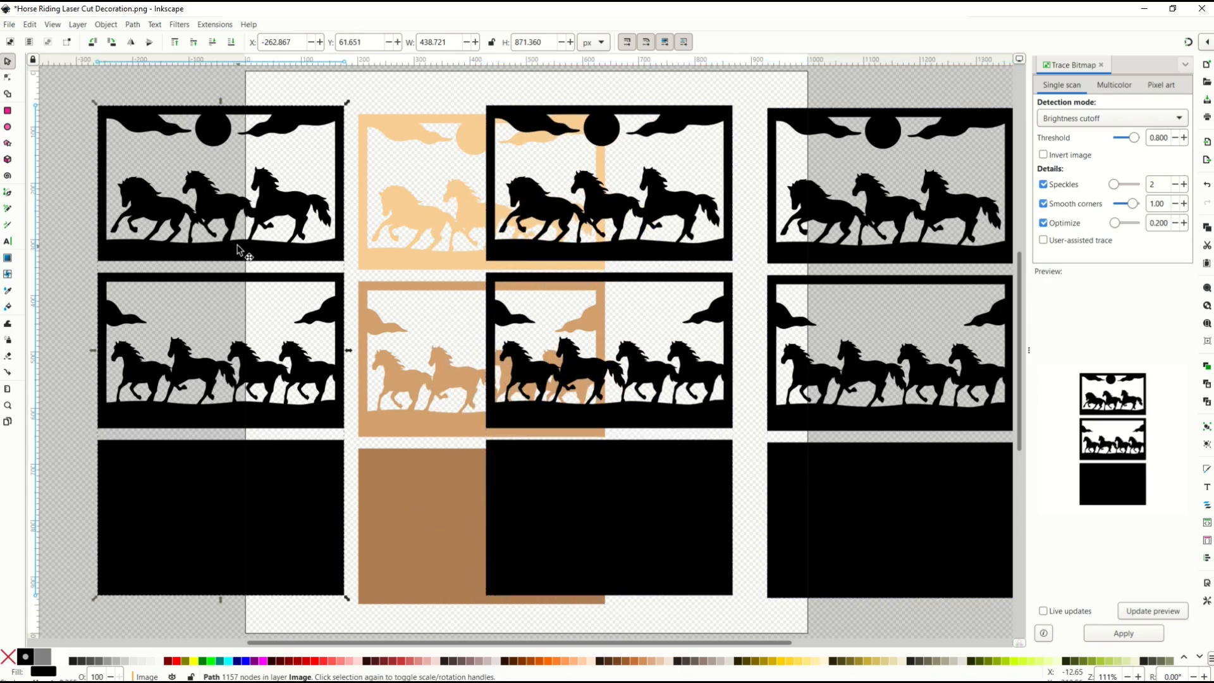
click(8, 77)
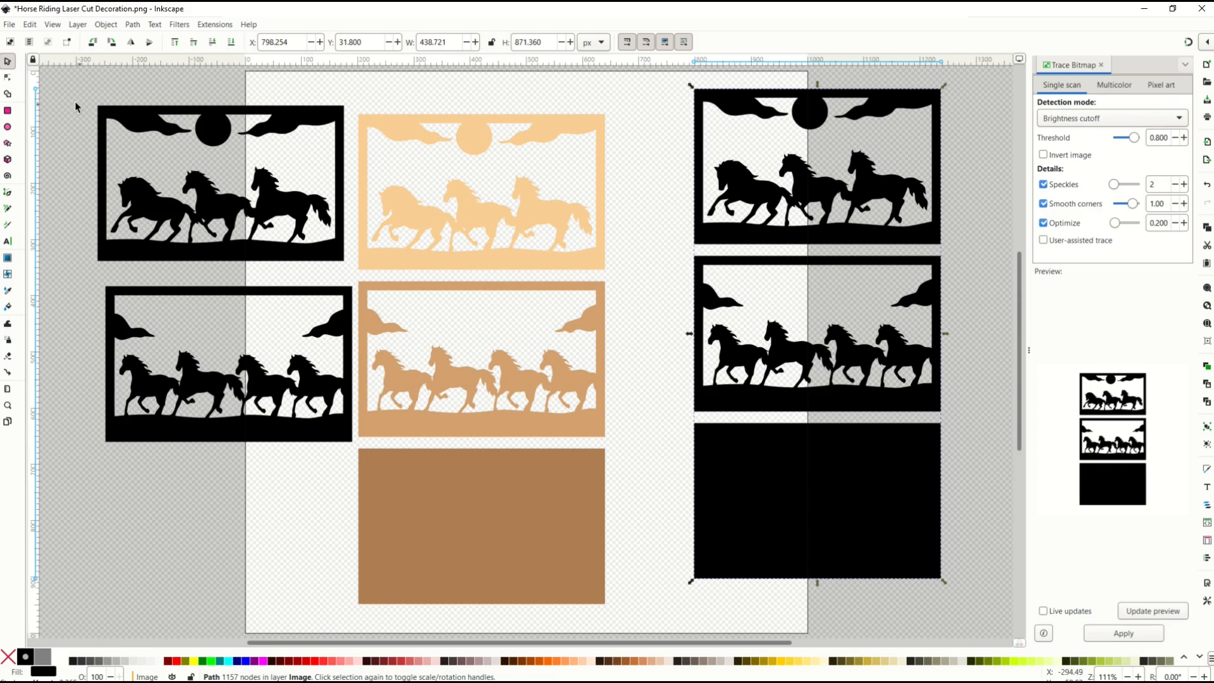
click(7, 77)
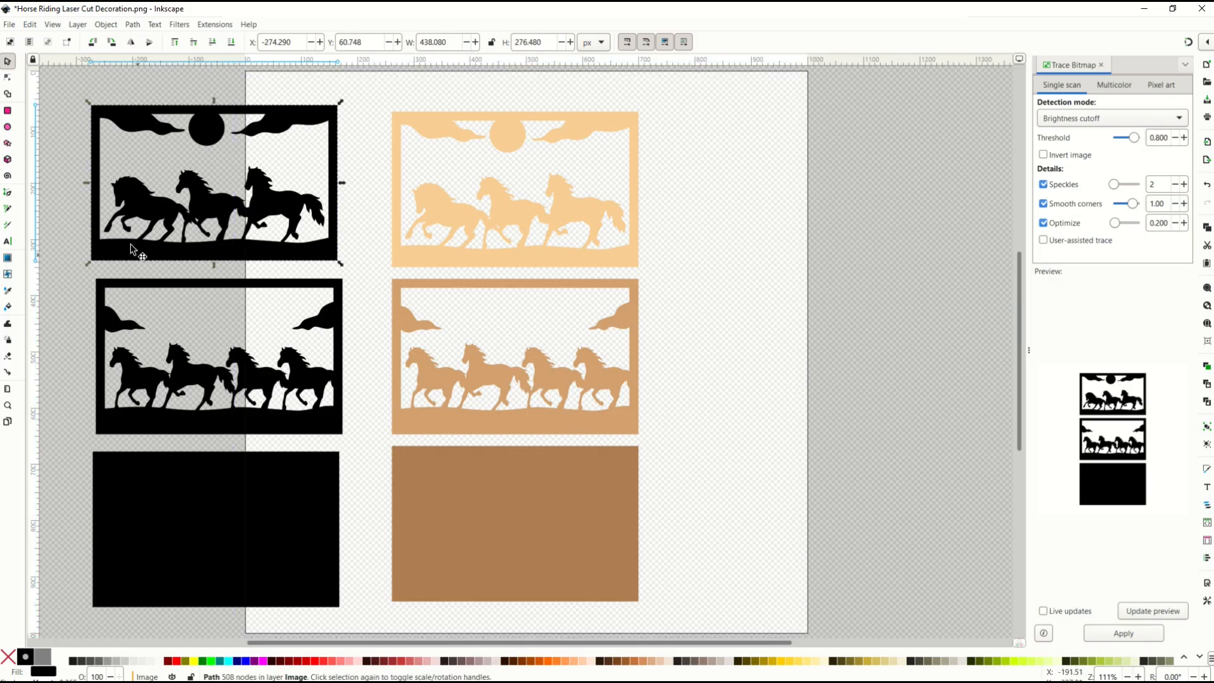
mouse_move(112, 624)
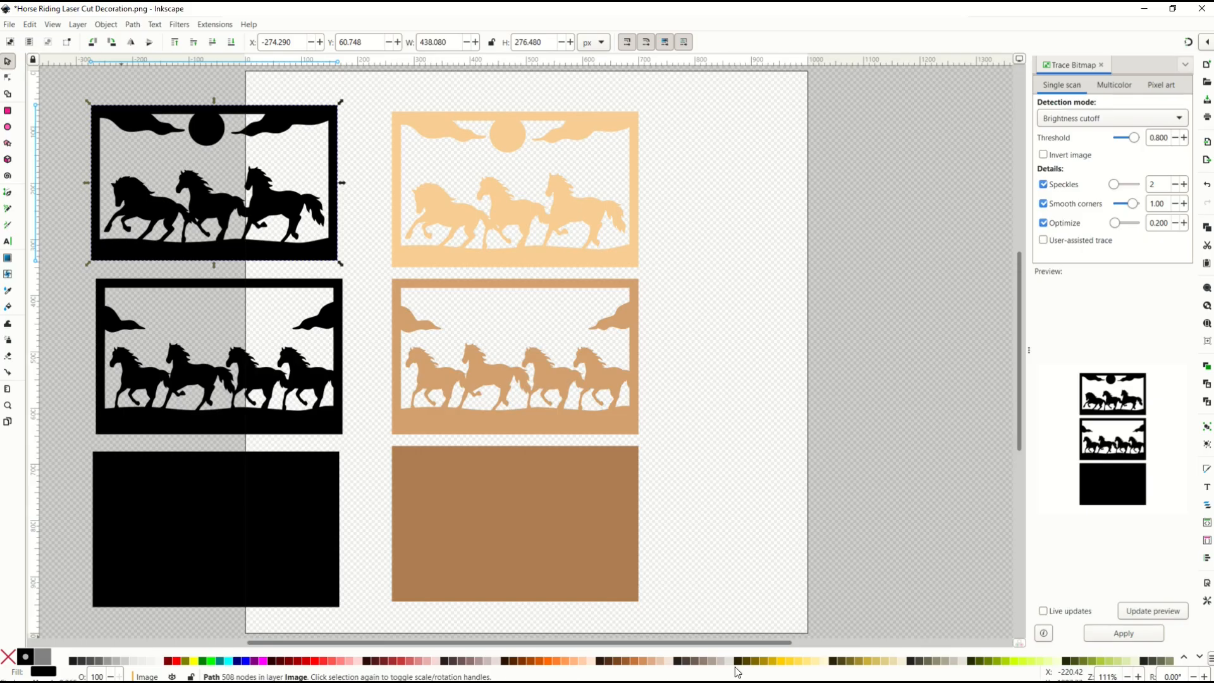
mouse_move(204, 664)
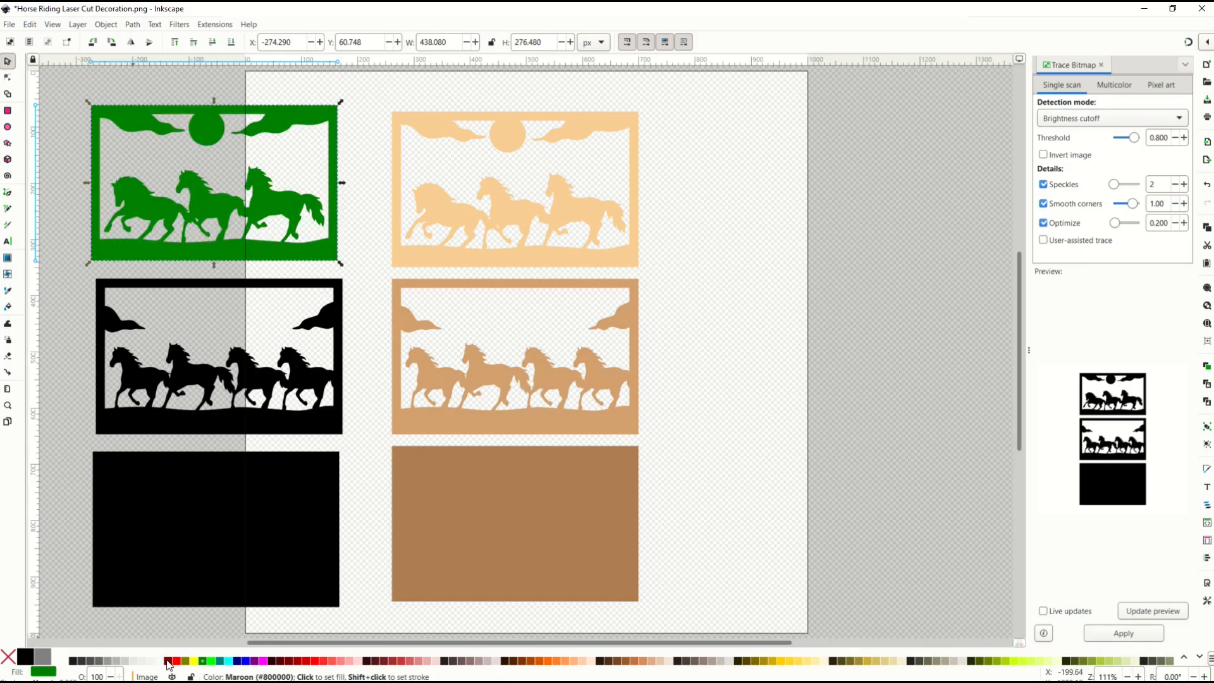
Step: Give the top panel the light tan picked from the image's top panel with the Dropper
click(168, 660)
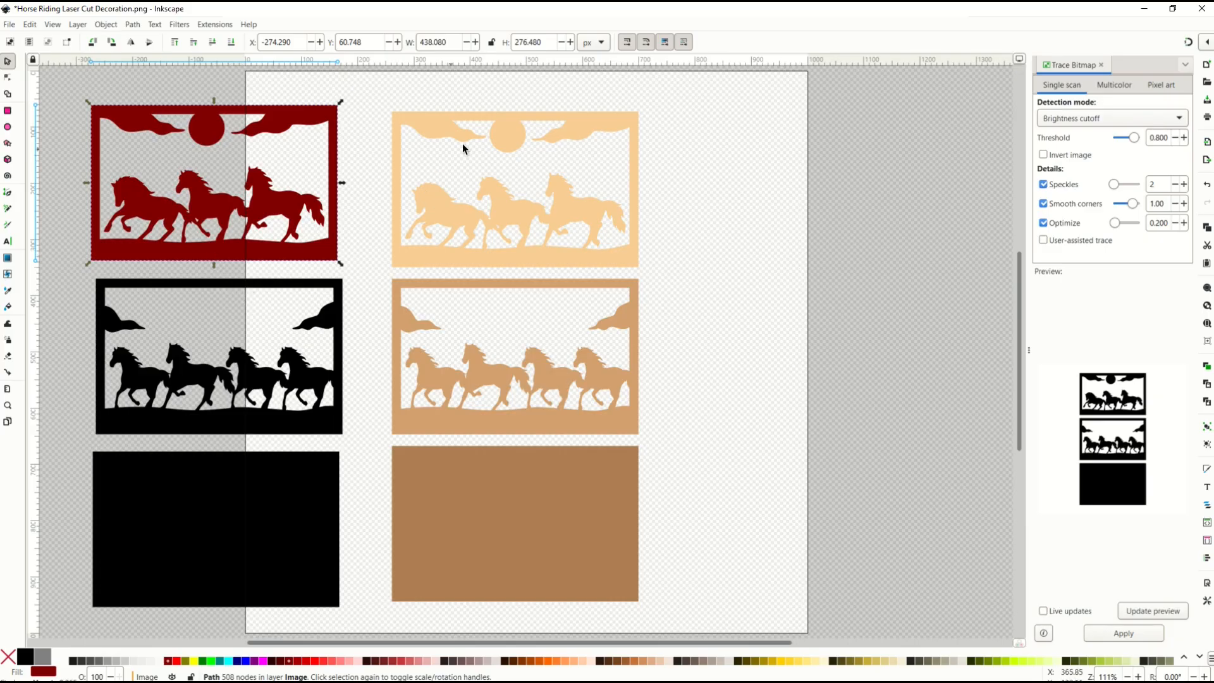
mouse_move(564, 205)
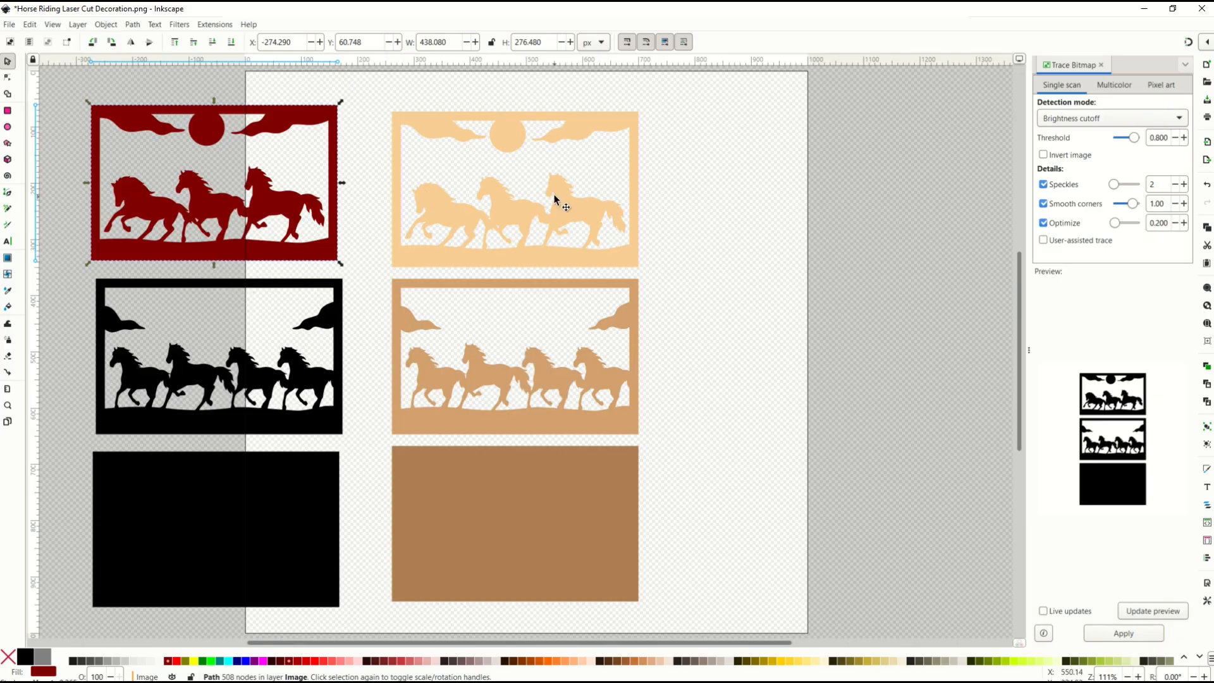
click(55, 293)
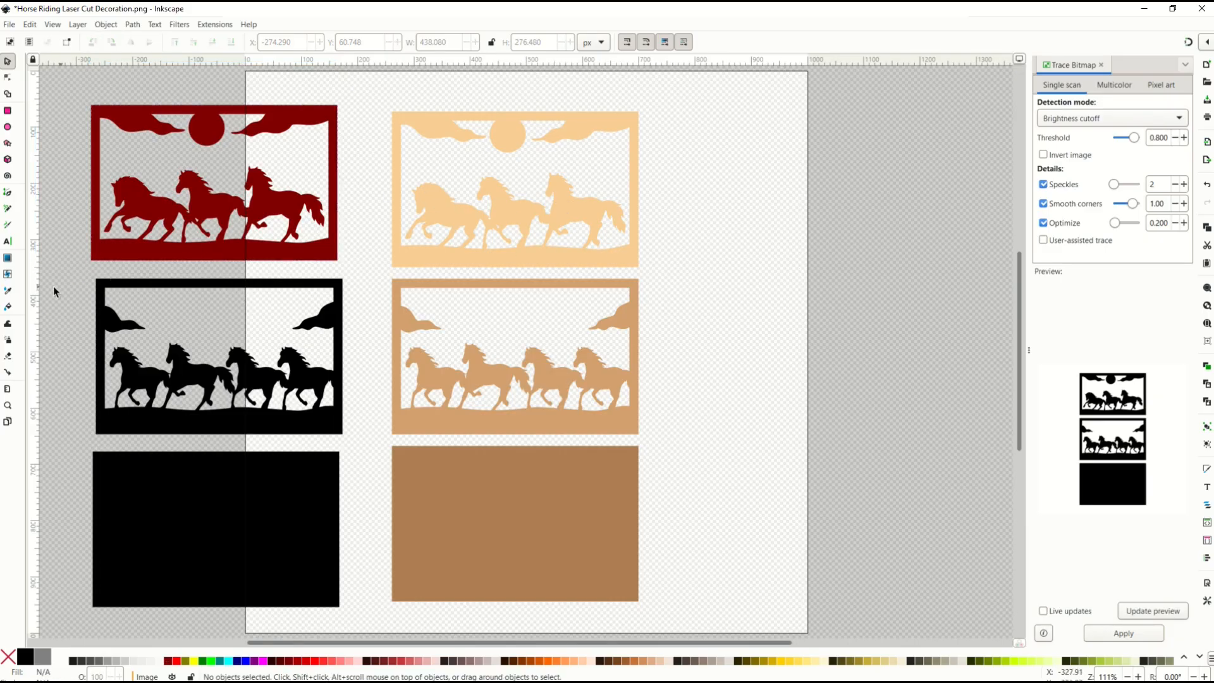
mouse_move(9, 292)
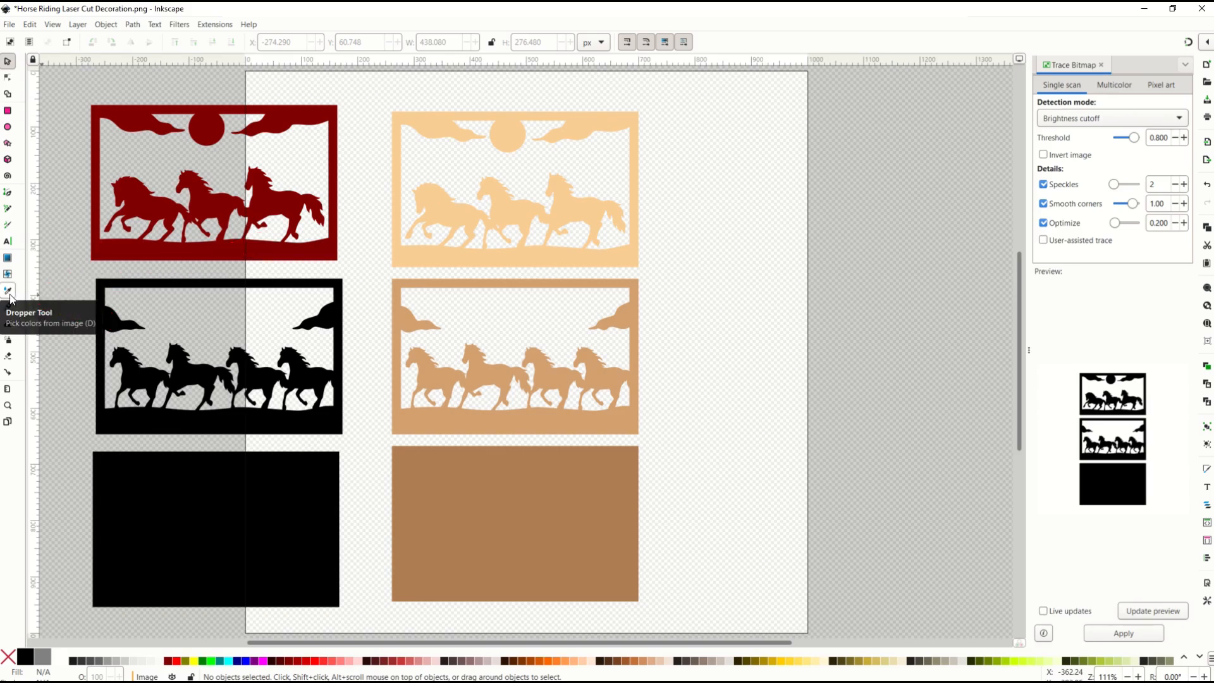
click(106, 248)
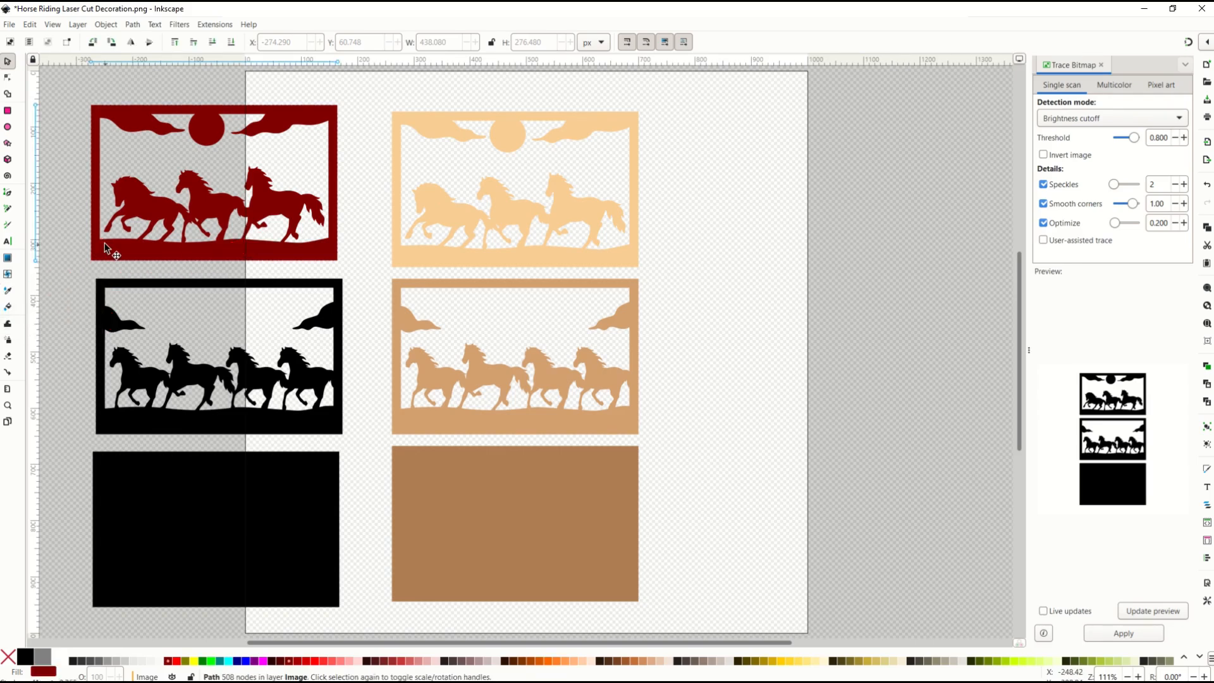
click(215, 183)
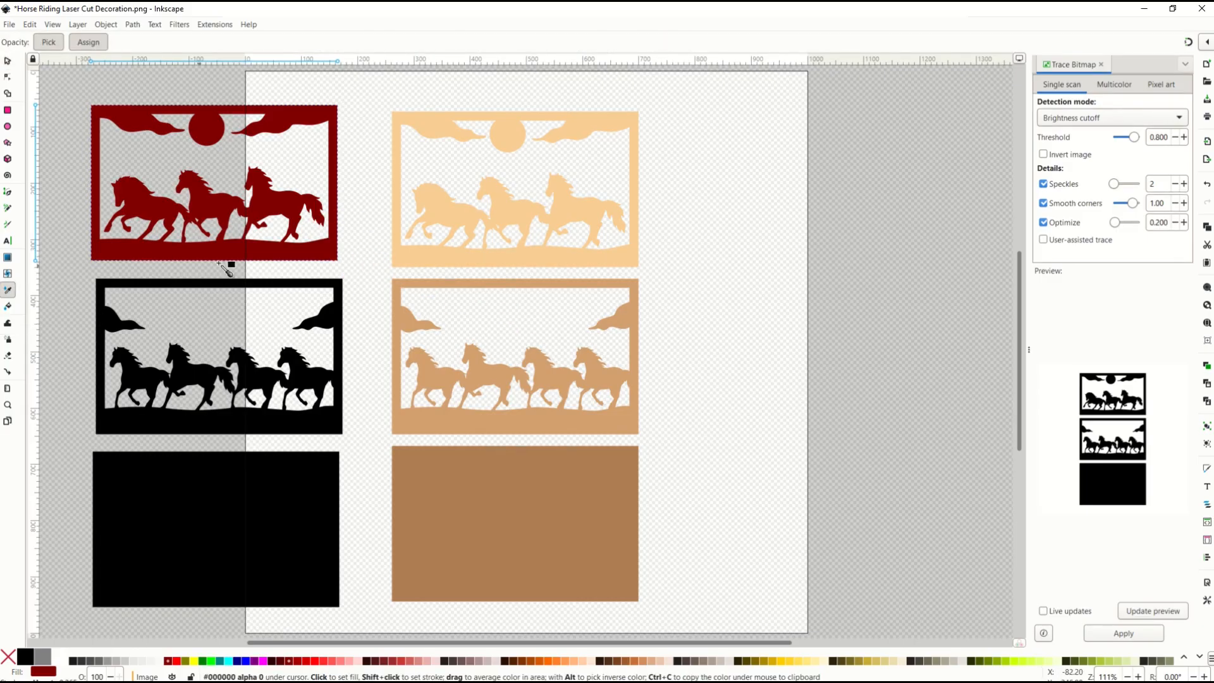
mouse_move(409, 256)
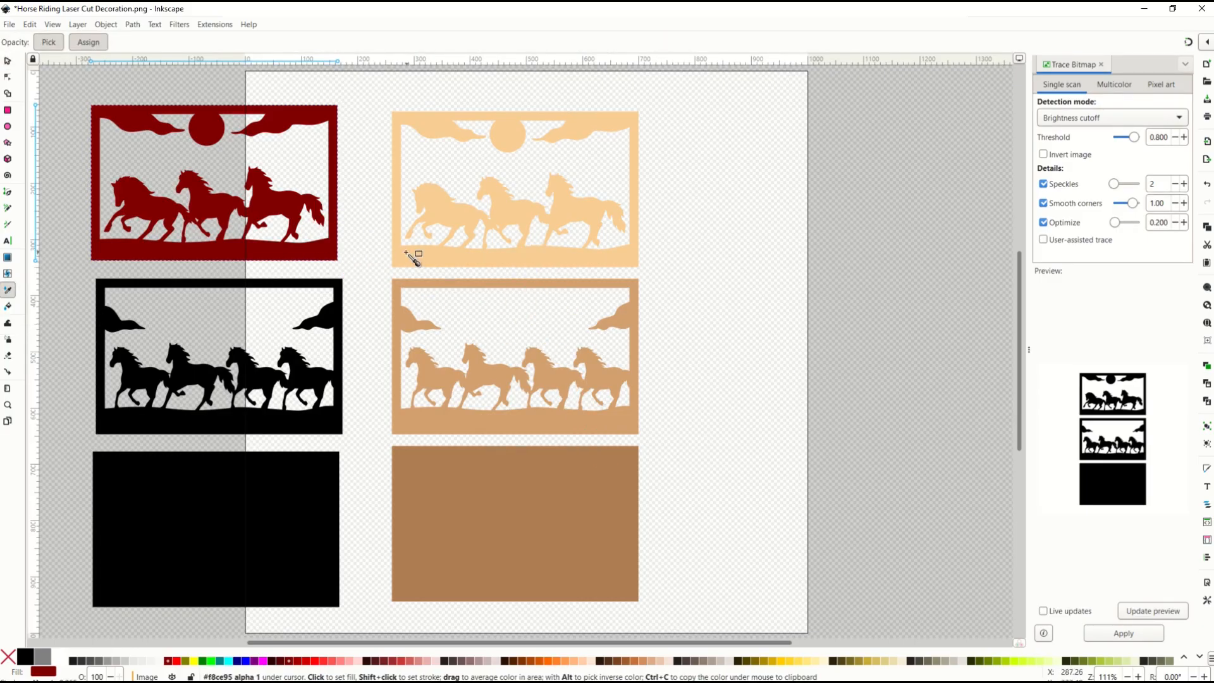
click(215, 184)
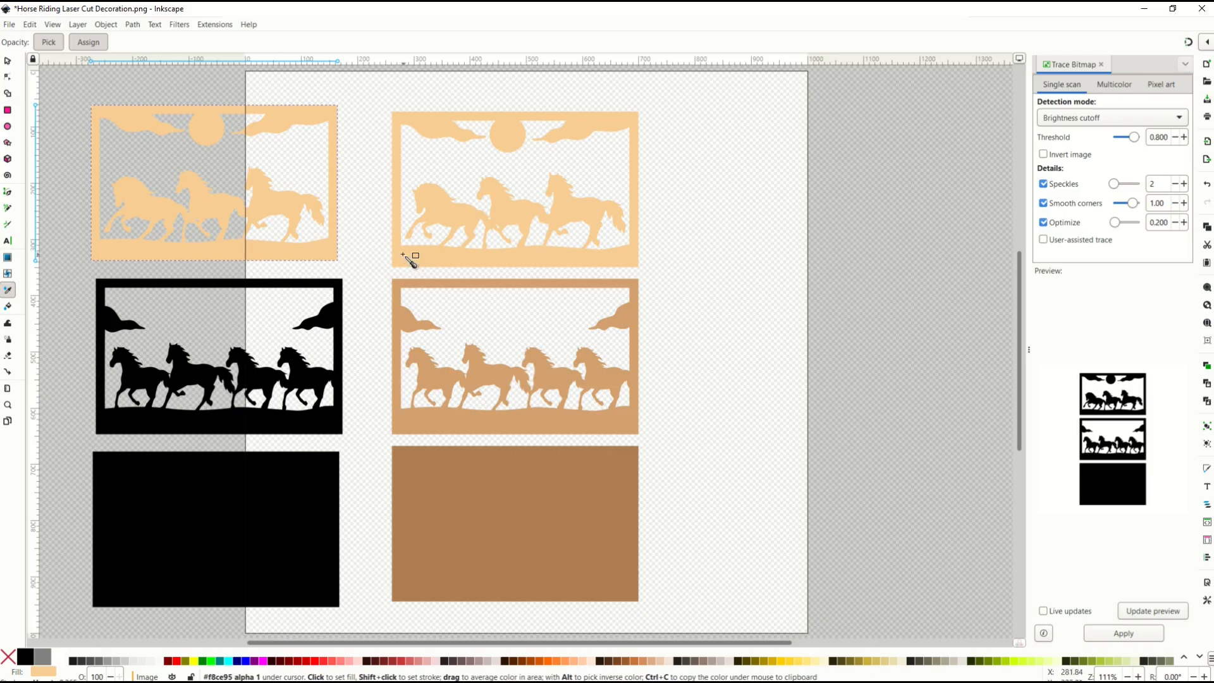
mouse_move(425, 256)
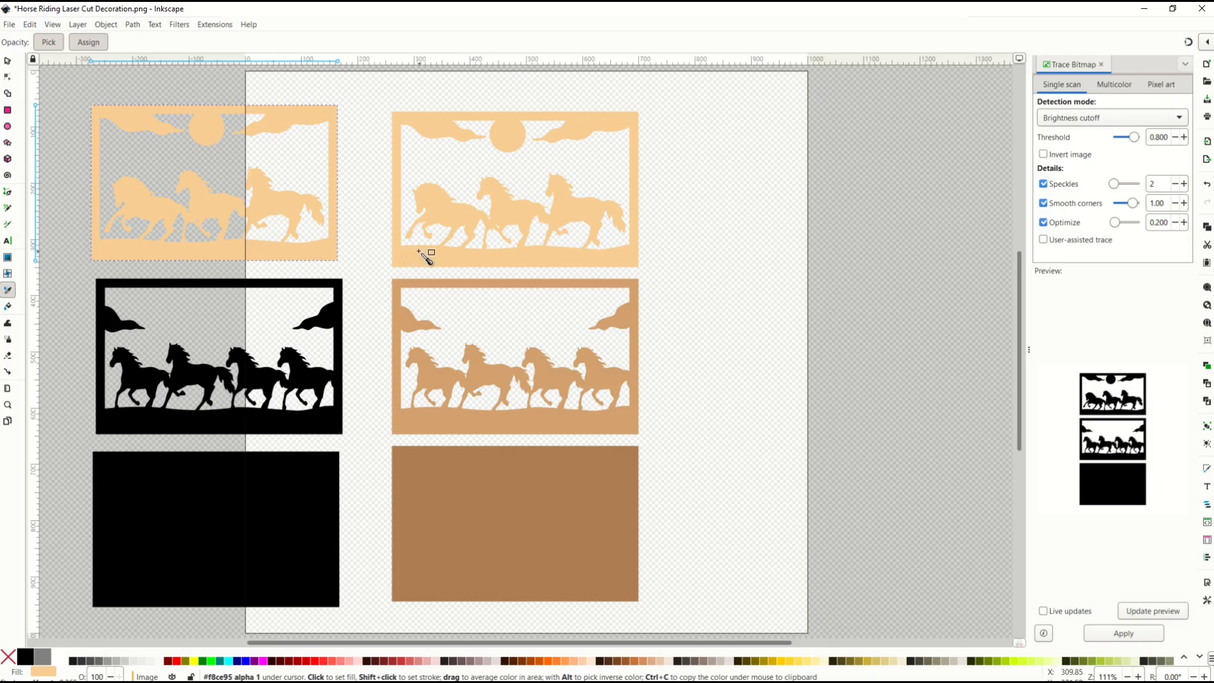
Step: Fill the middle panel with the image's tan and pick up the bottom panel's brown
click(219, 356)
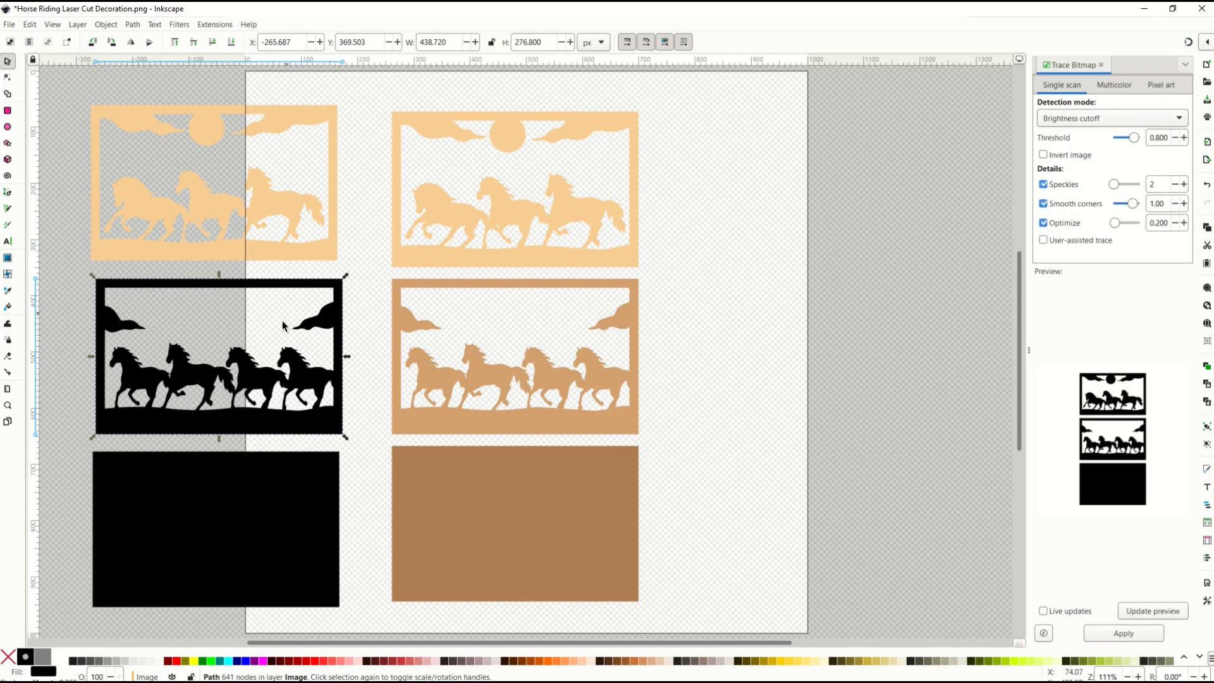
mouse_move(10, 295)
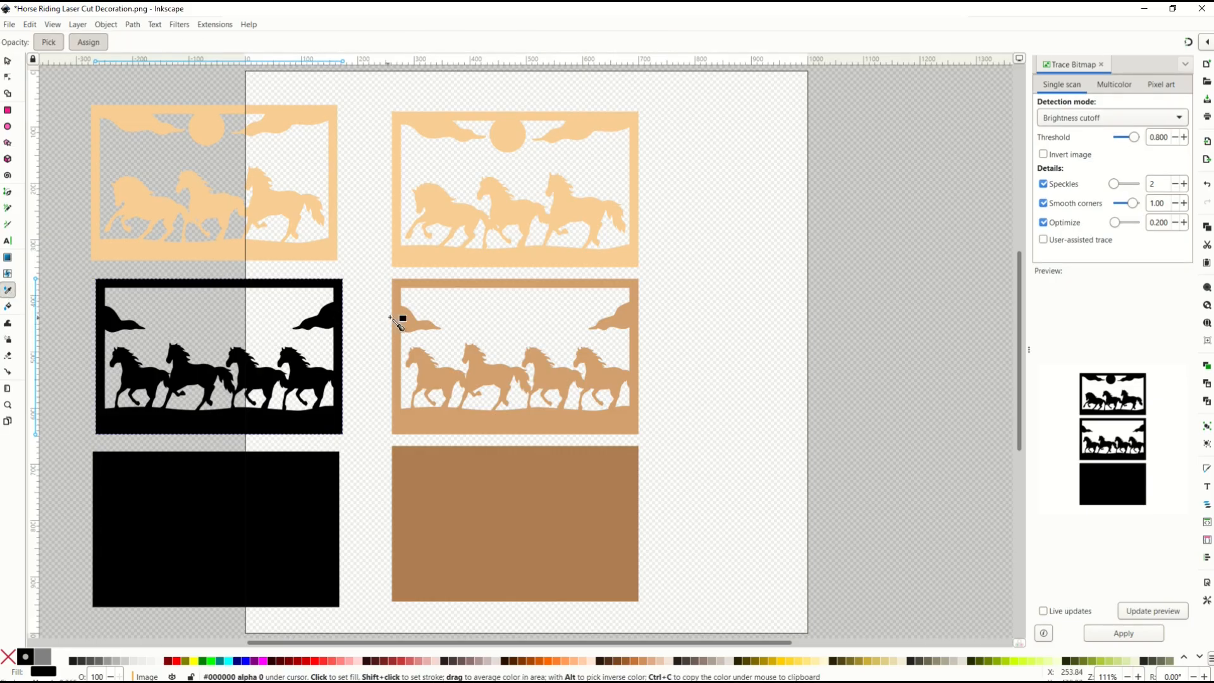
click(216, 356)
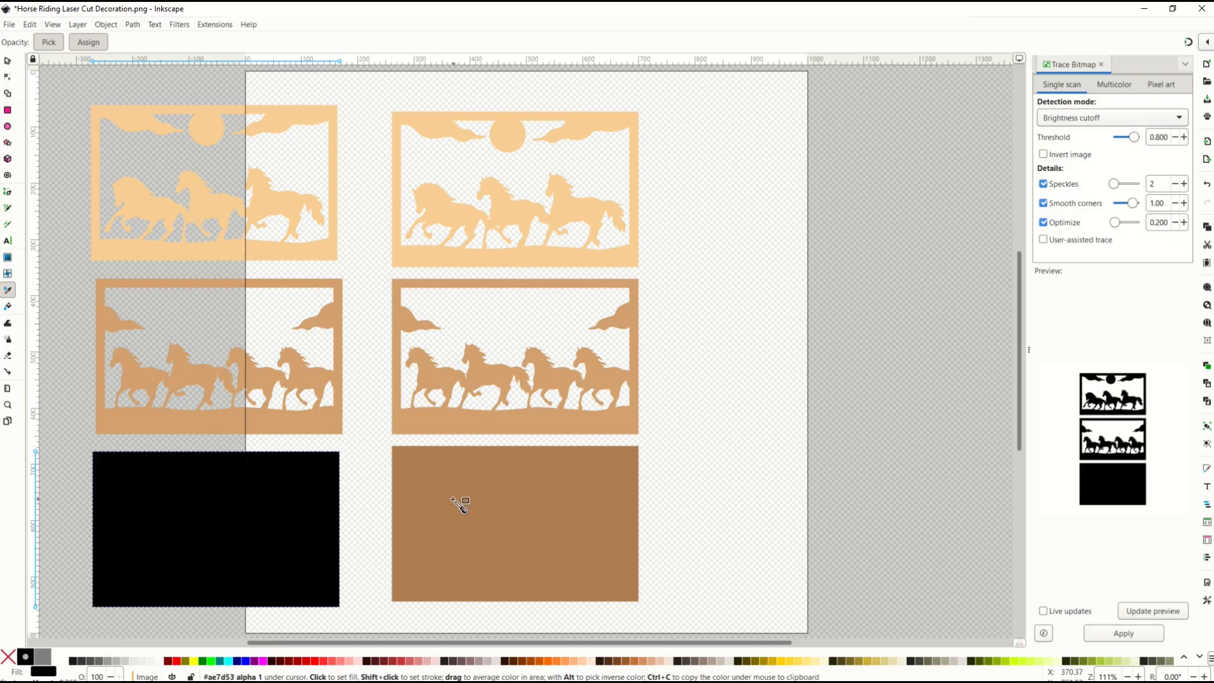
click(215, 528)
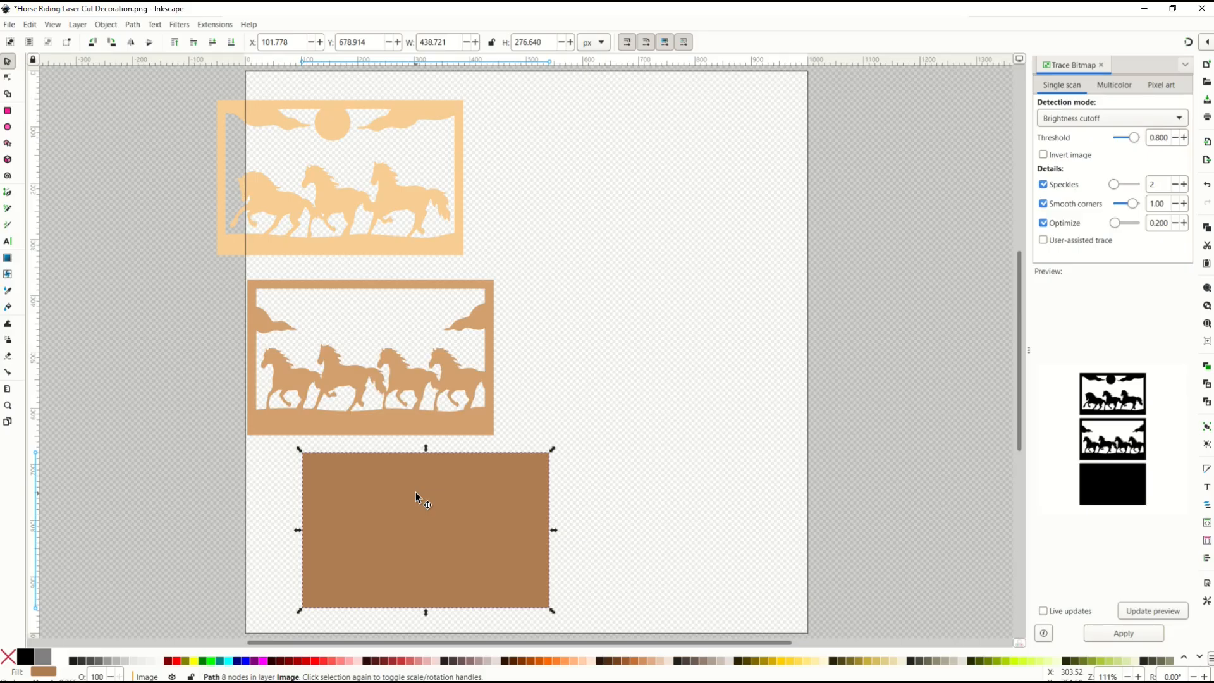
mouse_move(422, 500)
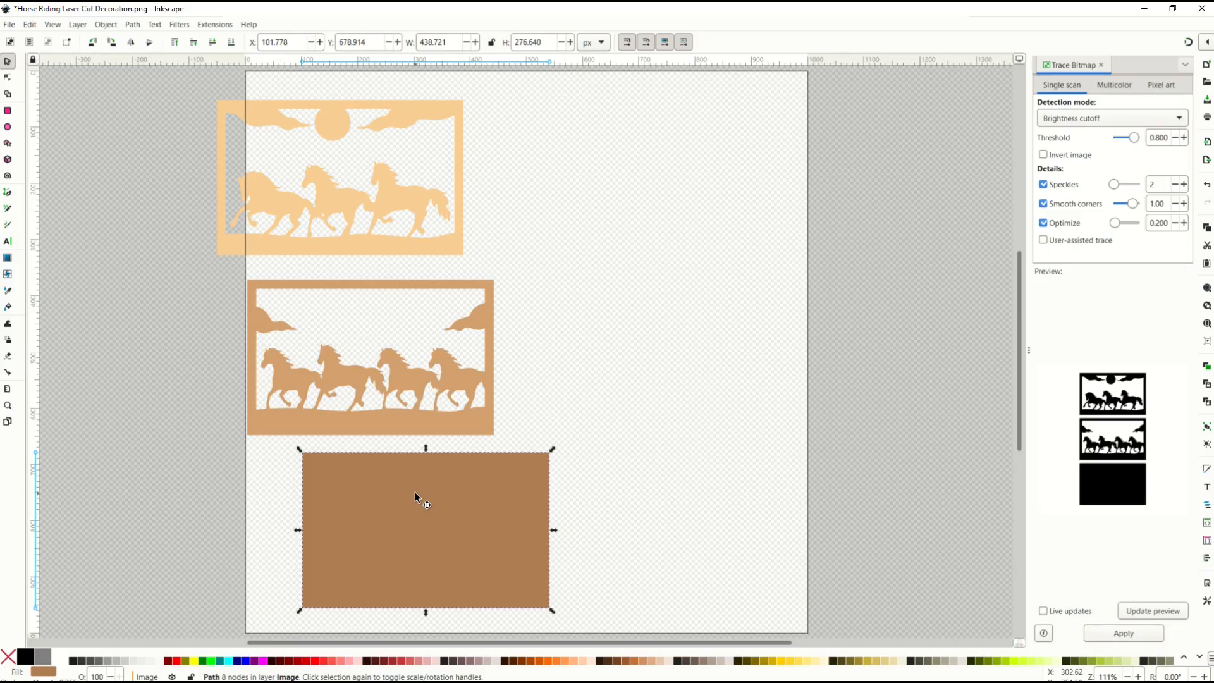